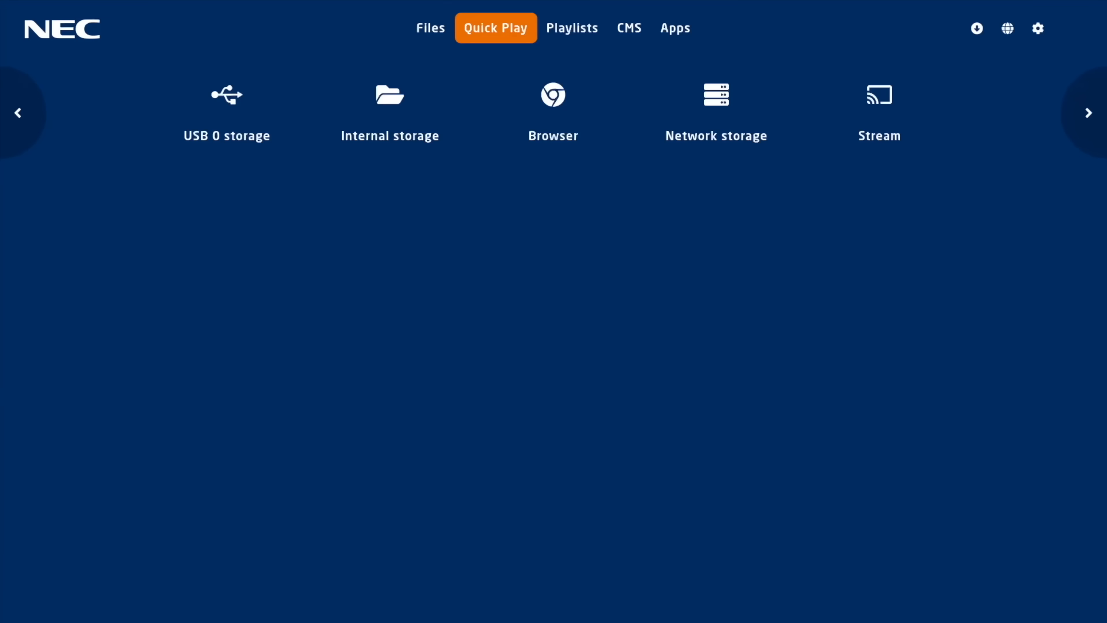
left_click(390, 110)
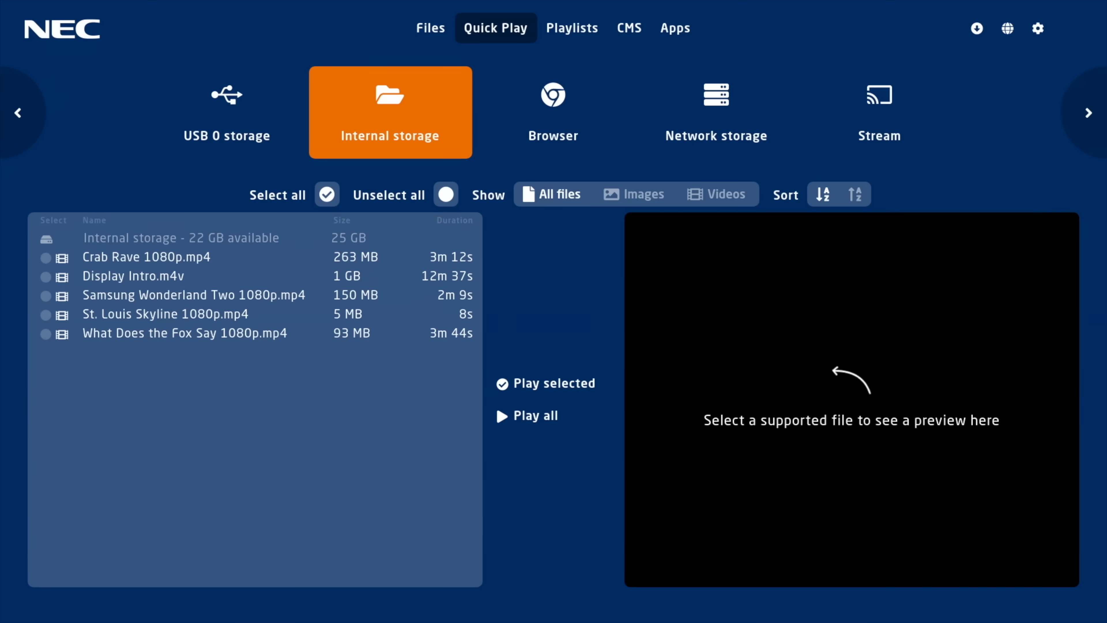
left_click(553, 112)
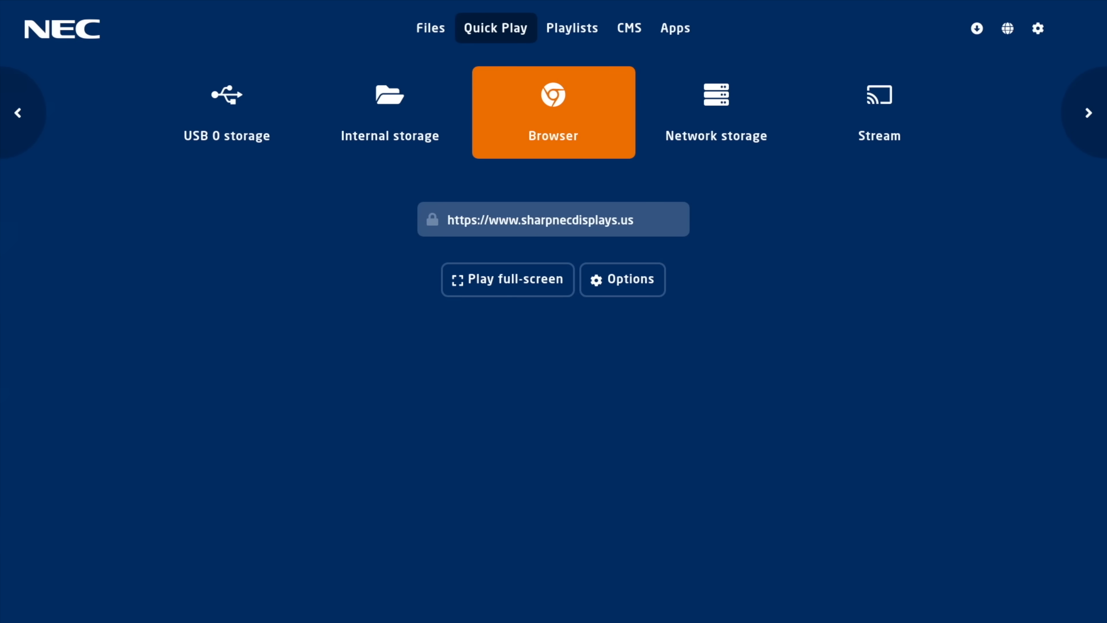
mouse_move(508, 279)
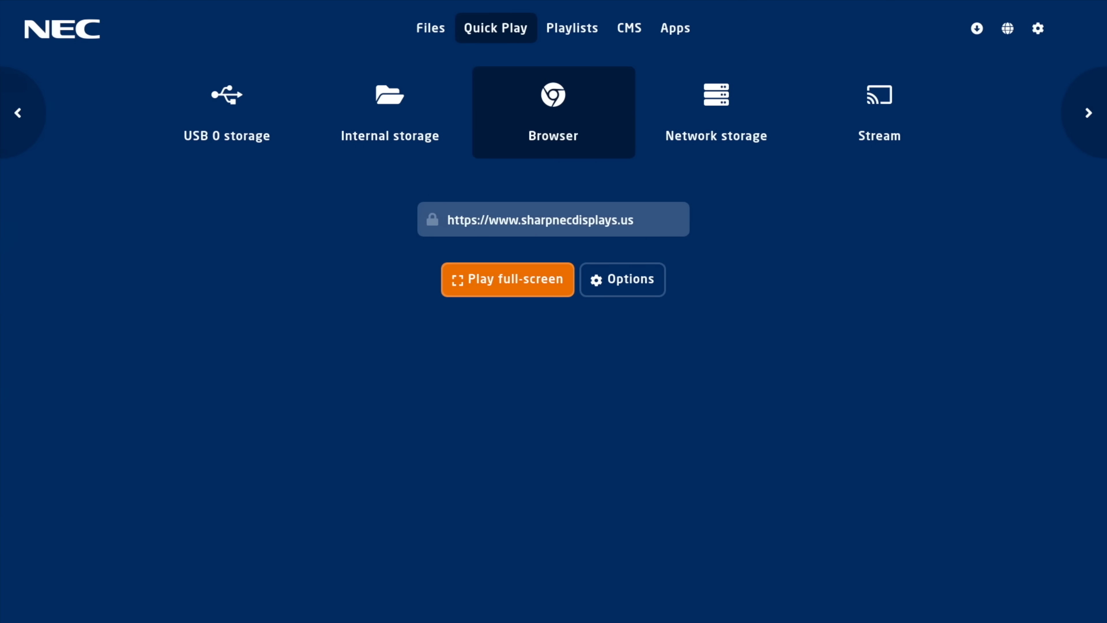
Reach the Browser Client connection page via the globe icon for remote management visibility
left_click(506, 279)
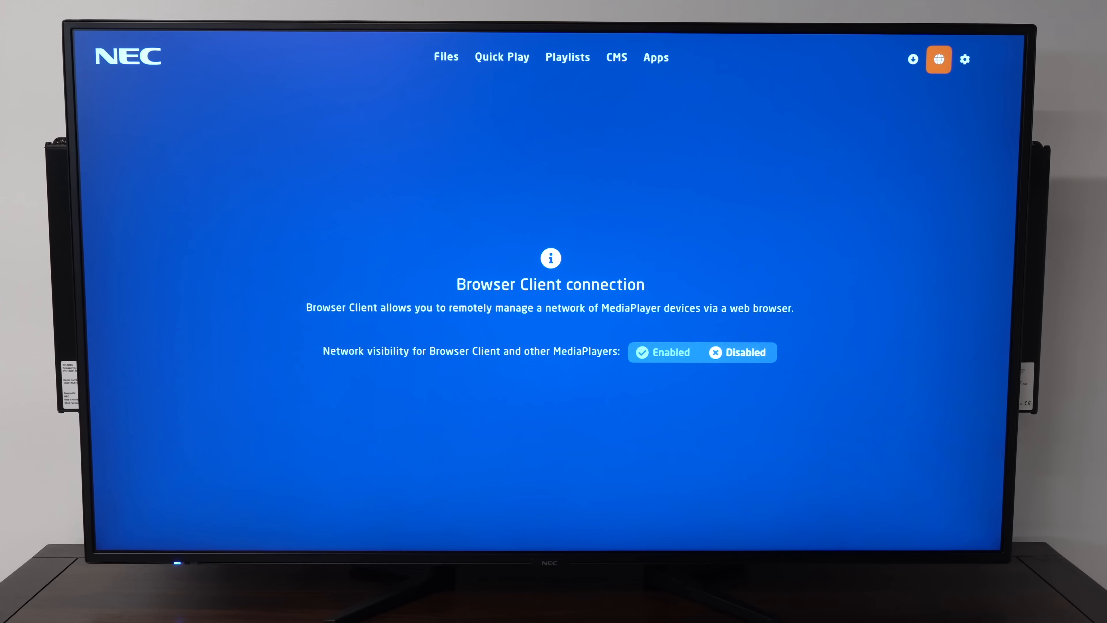
List the managed MediaPlayer devices at 10.0.100.80:3000, showing one player with status OK
left_click(662, 352)
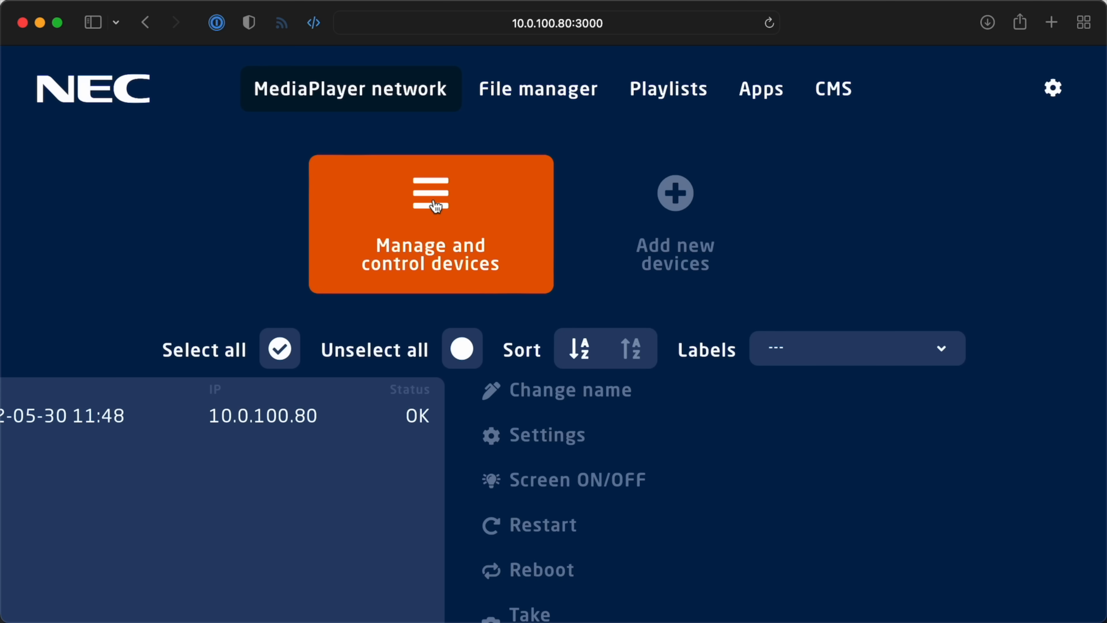
Scroll the device page down toward the USB 0 storage listing with the unsupported Crab Rave 4K.mp4
scroll("down", 3)
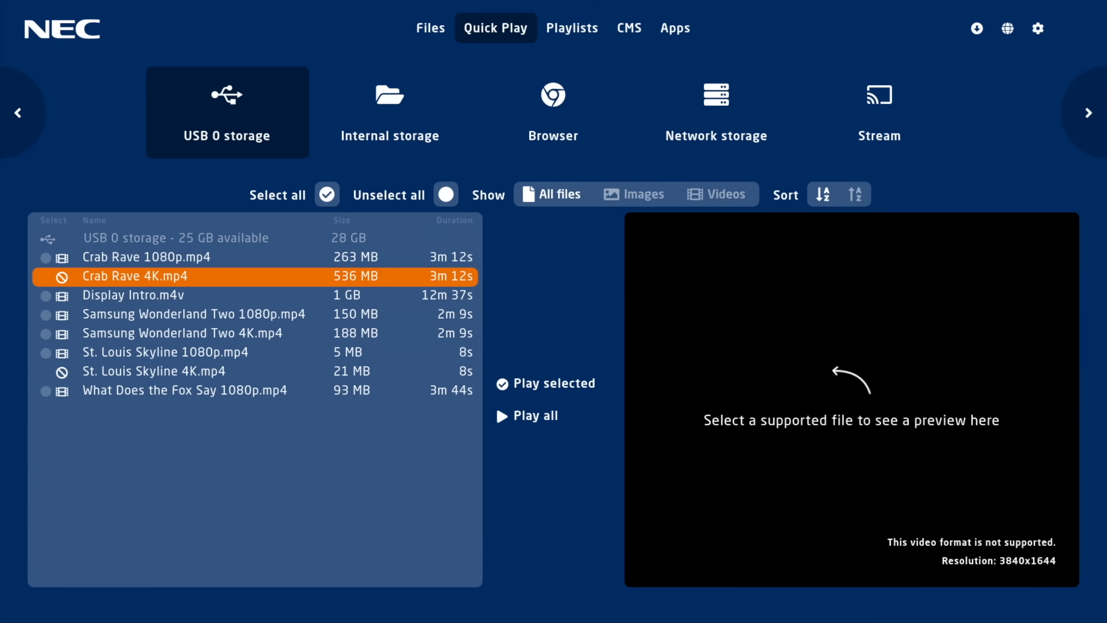
Load the preview of Samsung Wonderland Two 1080p.mp4 from USB 0 storage
left_click(192, 314)
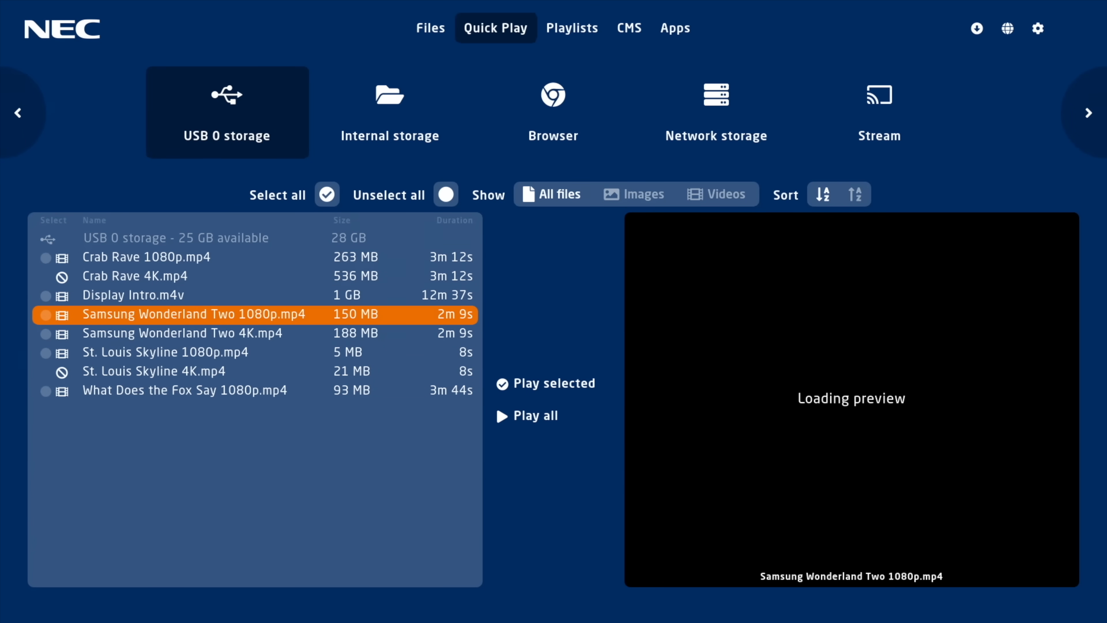
left_click(191, 352)
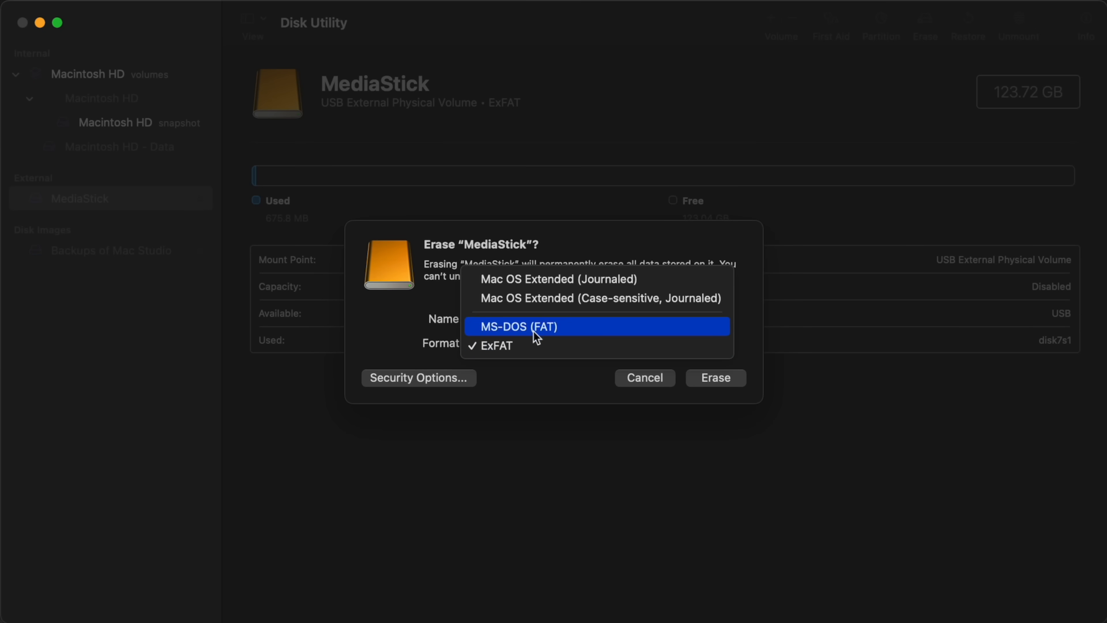
Choose MS-DOS (FAT) as the erase format for the MediaStick drive
left_click(714, 377)
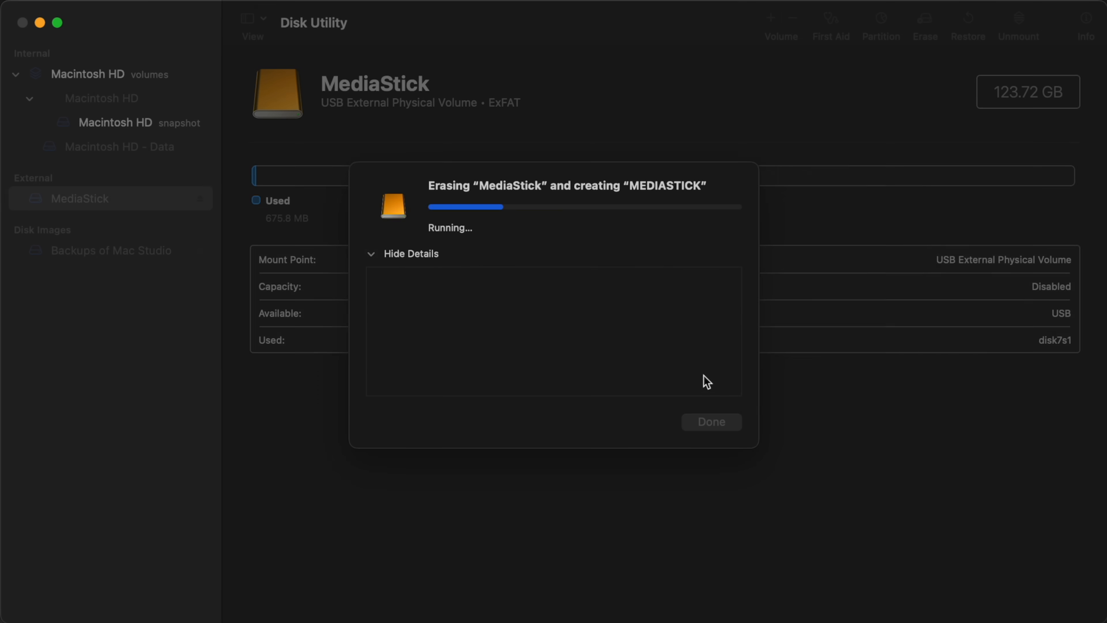